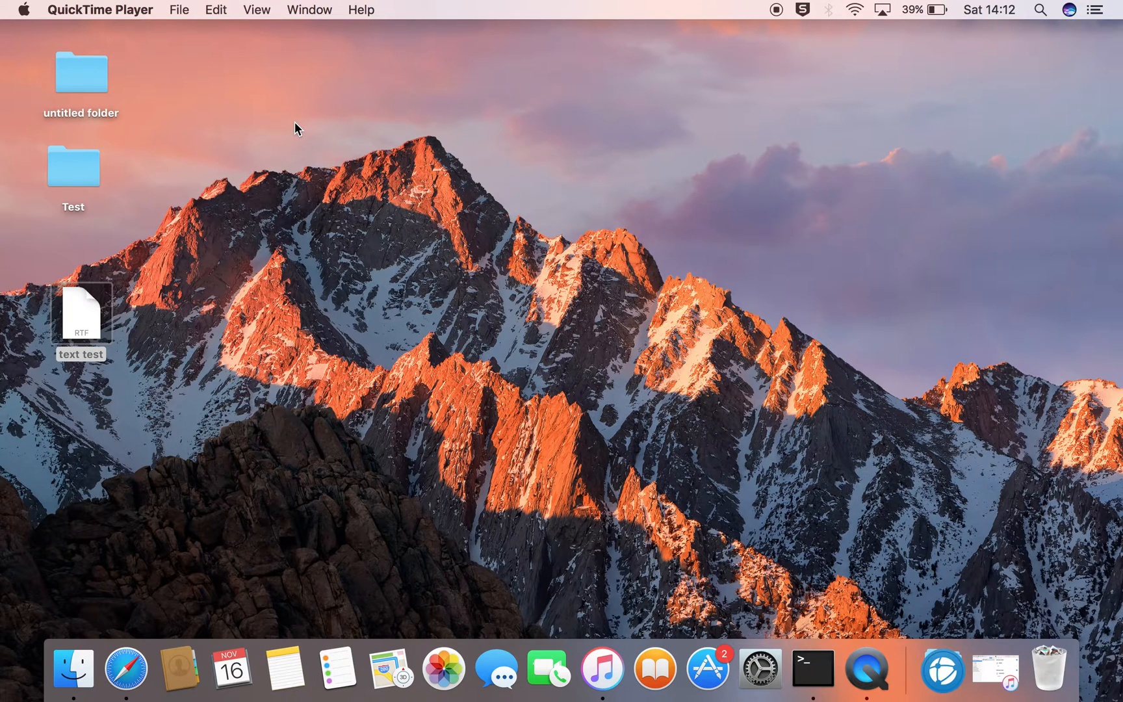
mouse_move(24, 11)
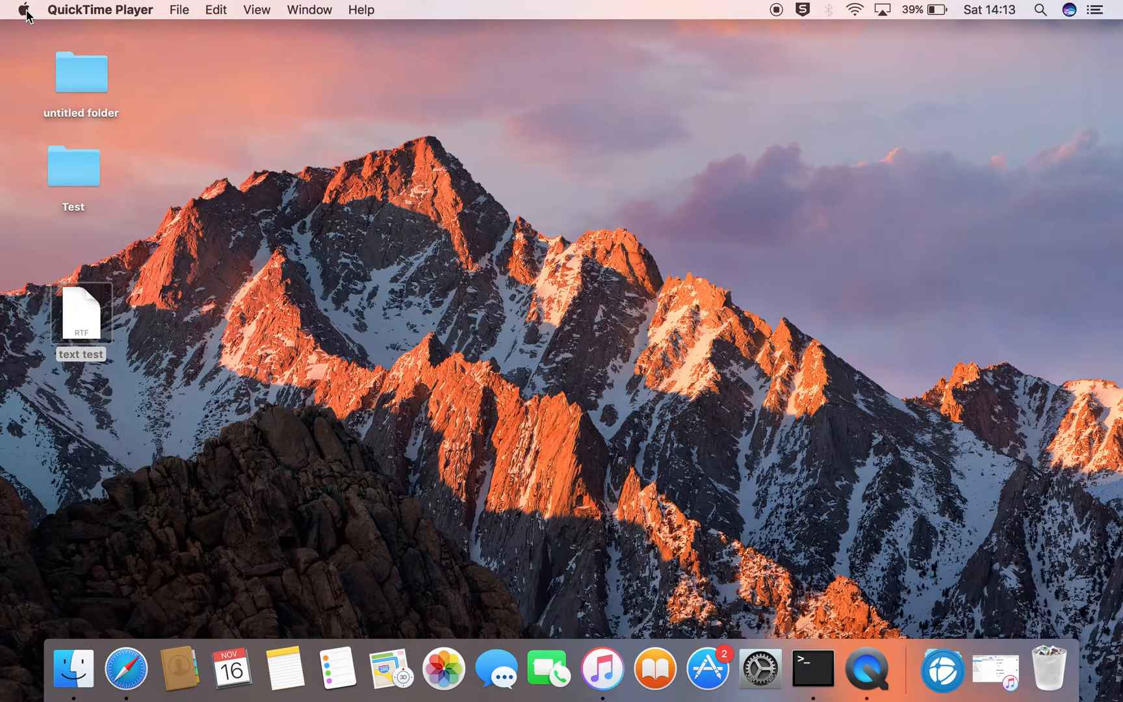
Show the Apple menu from the Finder menu bar
click(24, 9)
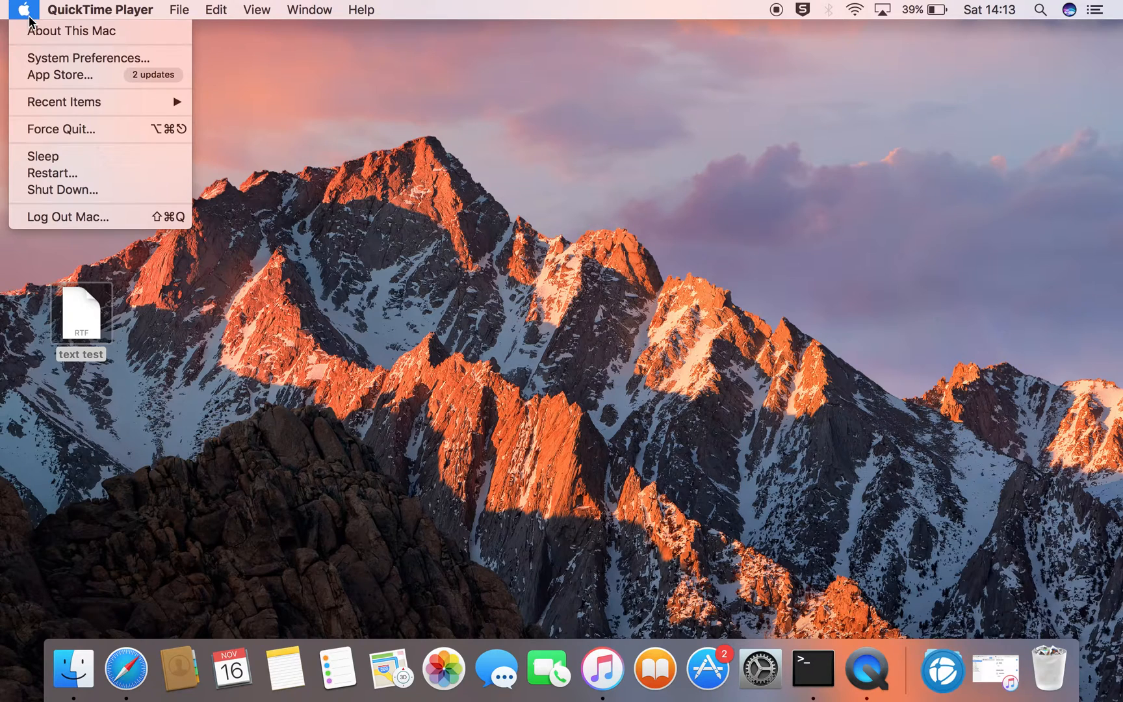
mouse_move(86, 58)
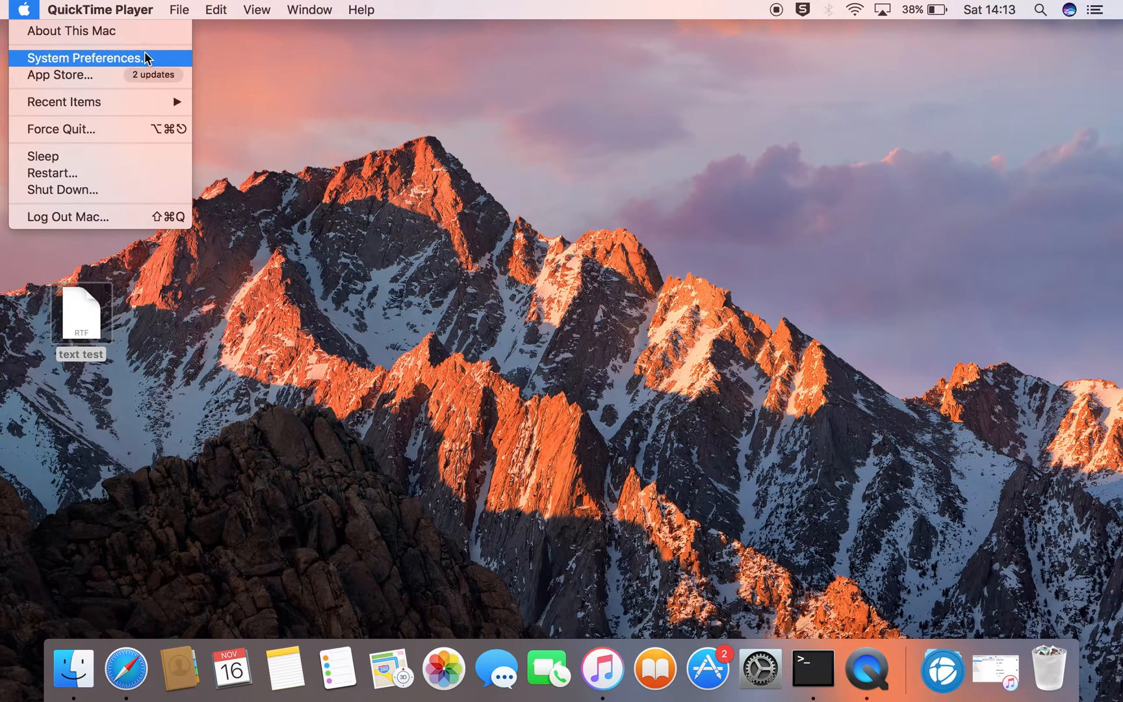
Go to the Users & Groups pane listing the MacBook admin and Guest User
click(84, 58)
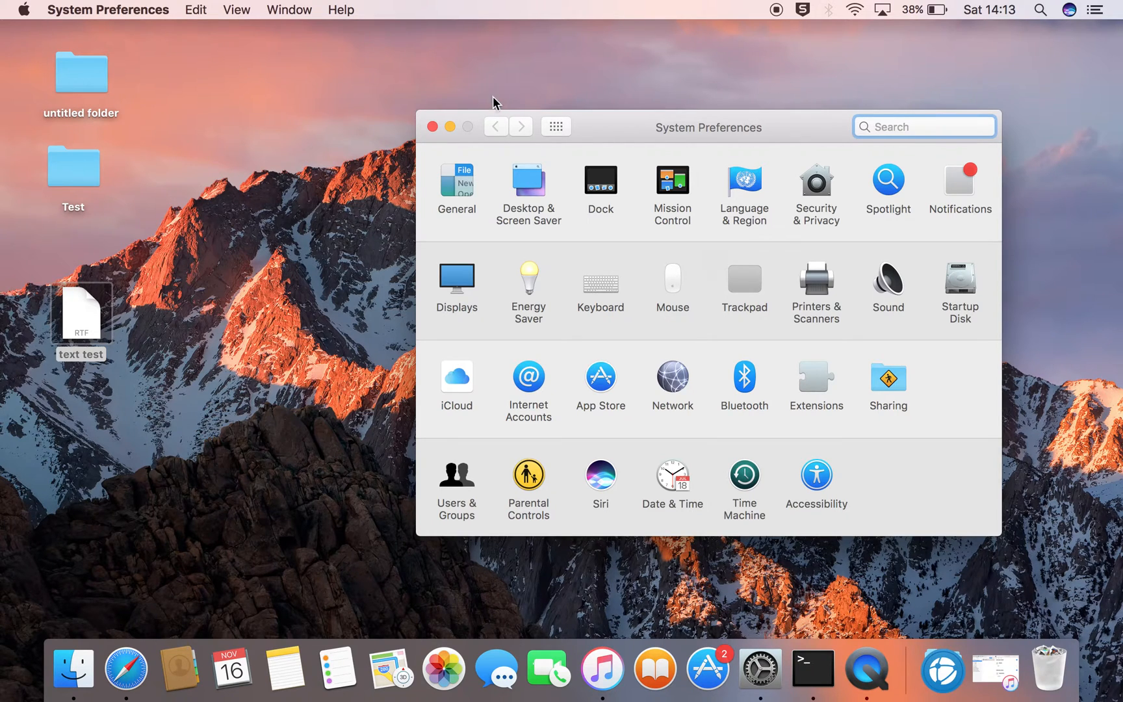
mouse_move(529, 310)
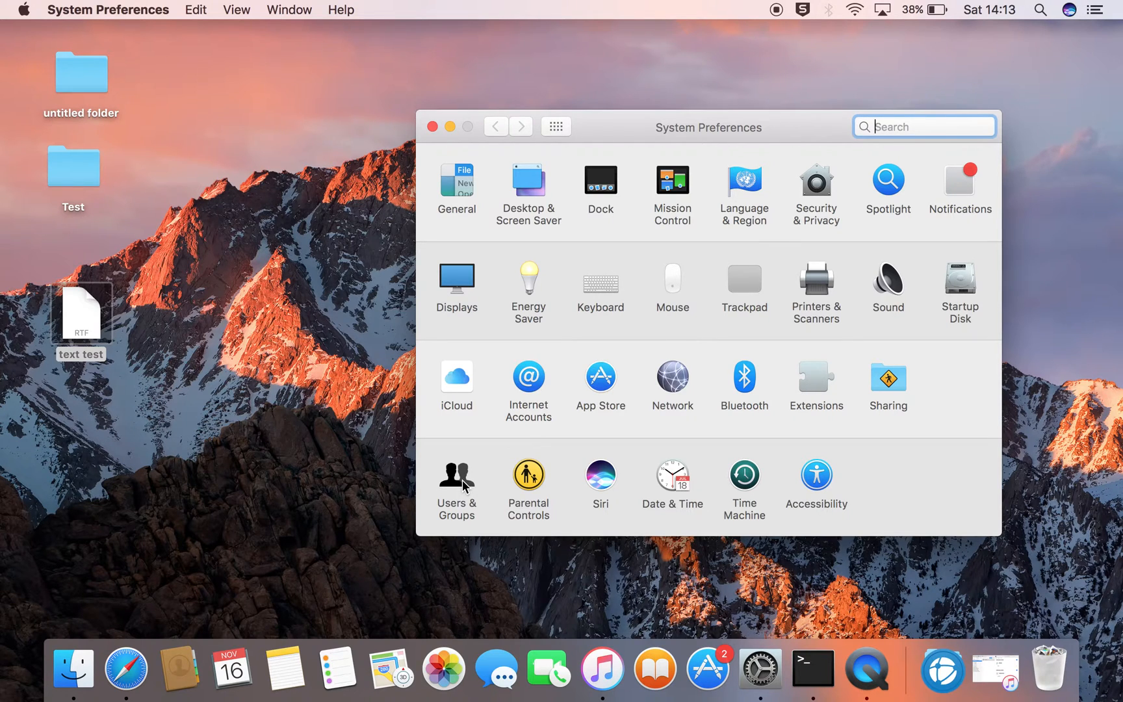
click(455, 476)
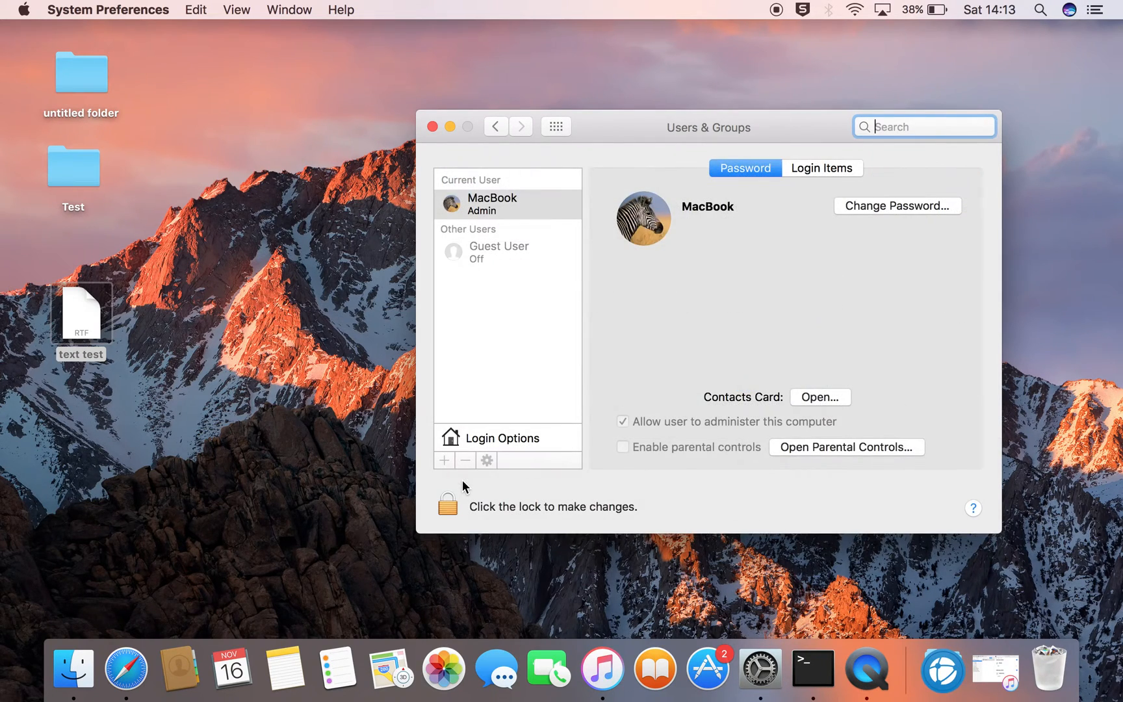
mouse_move(555, 153)
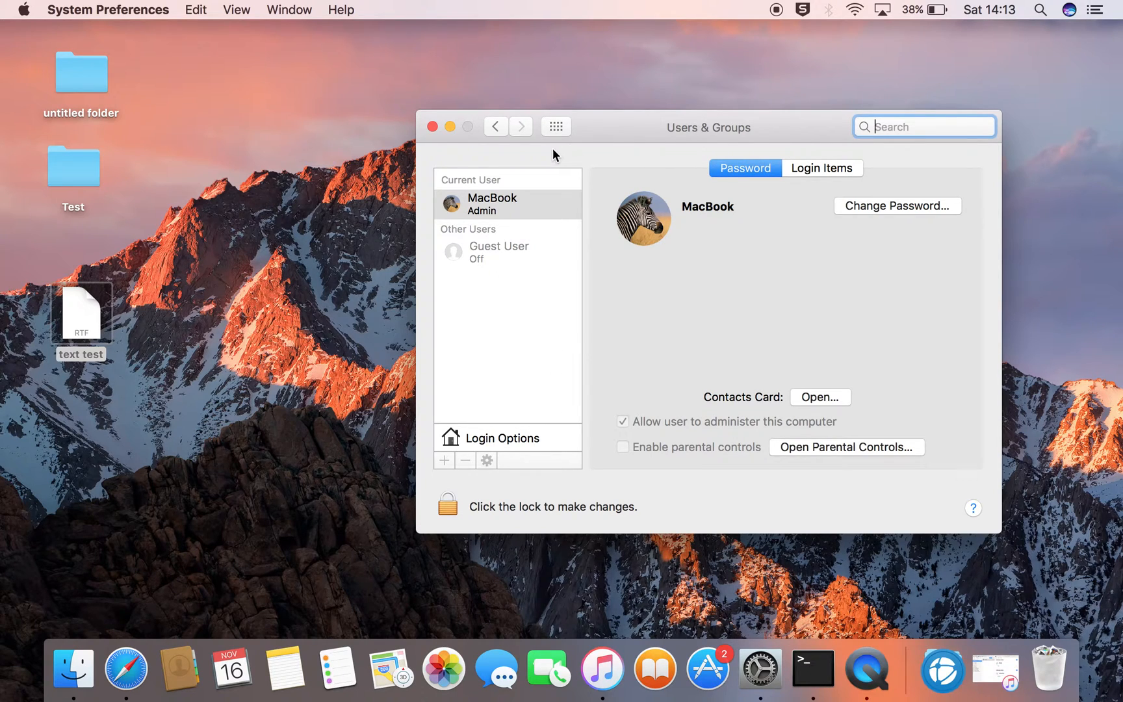
mouse_move(493, 187)
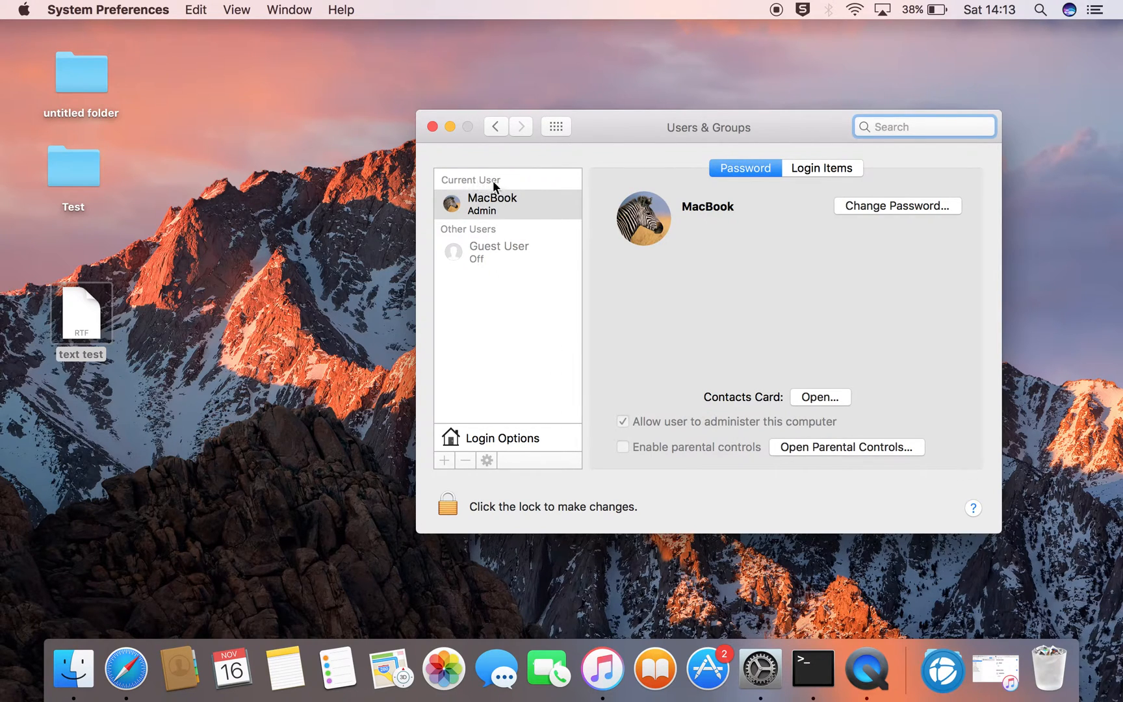
mouse_move(569, 217)
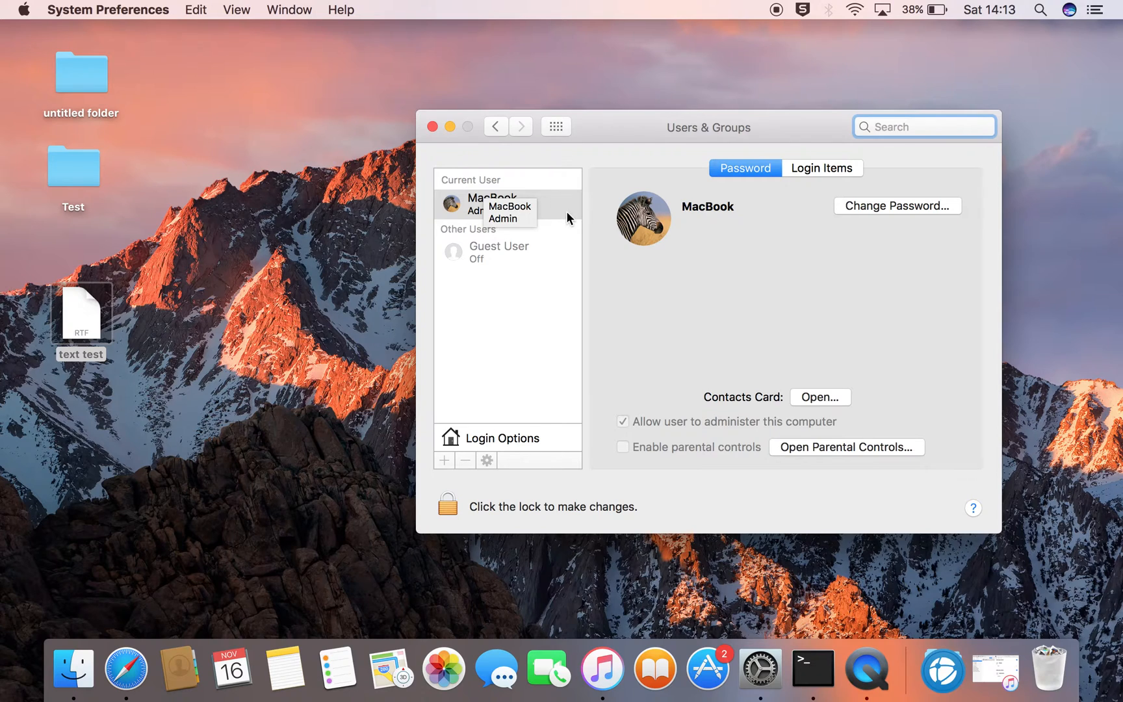
mouse_move(538, 206)
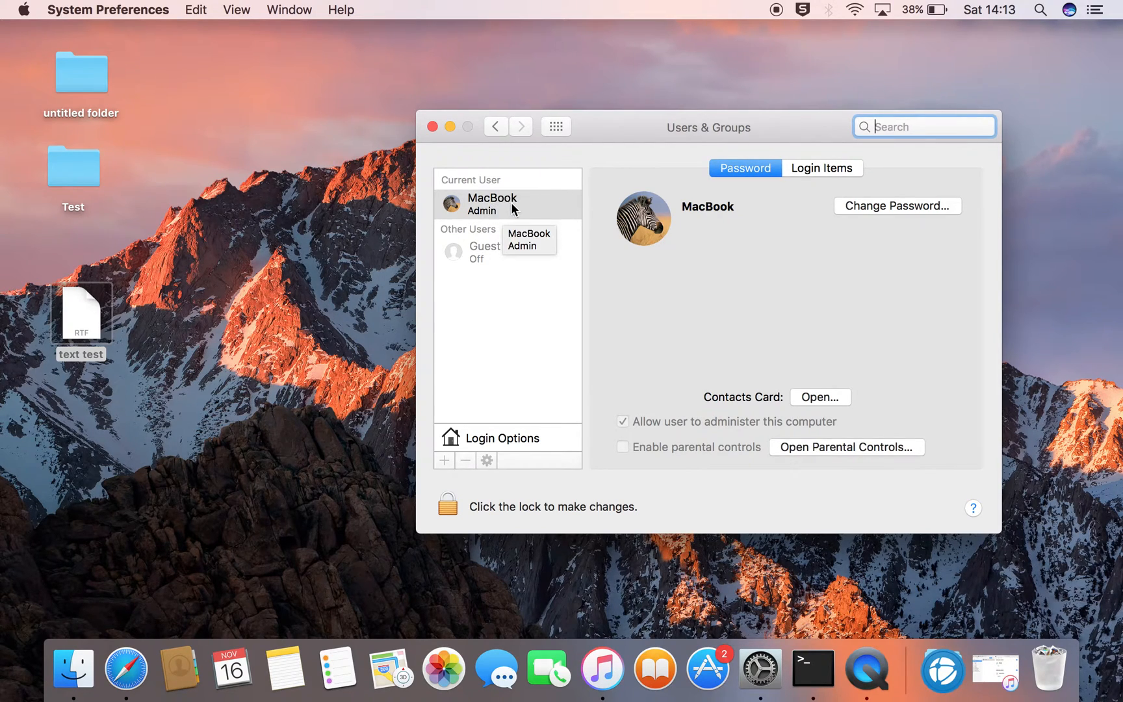
mouse_move(510, 207)
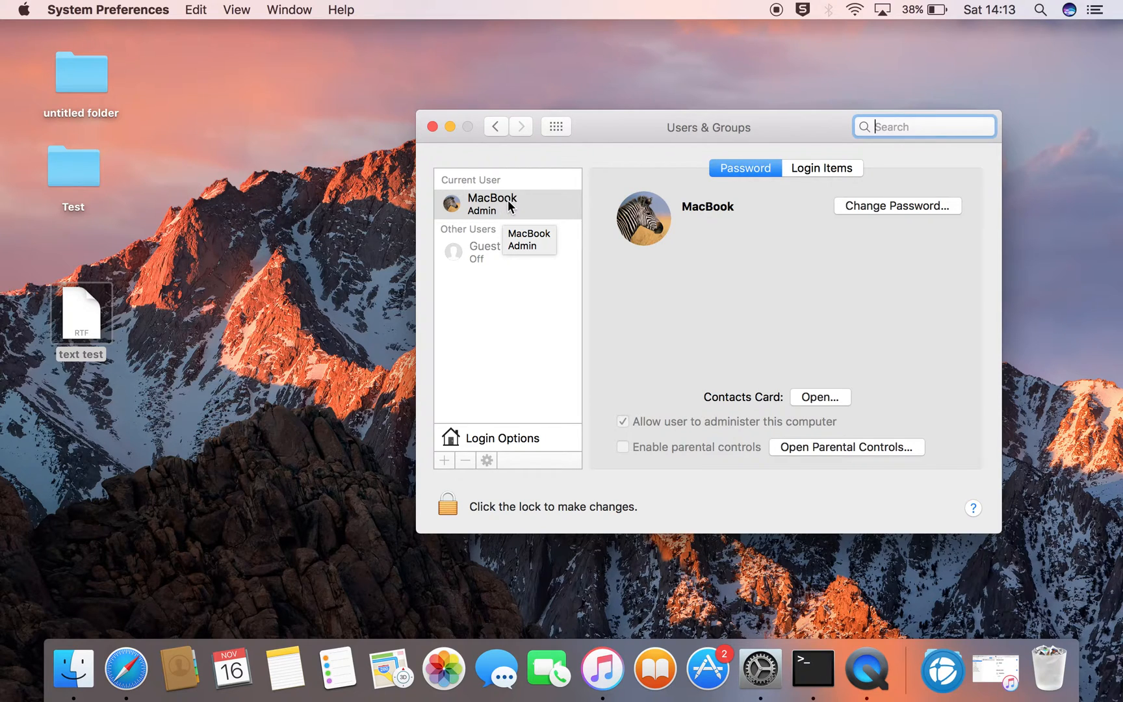
mouse_move(567, 352)
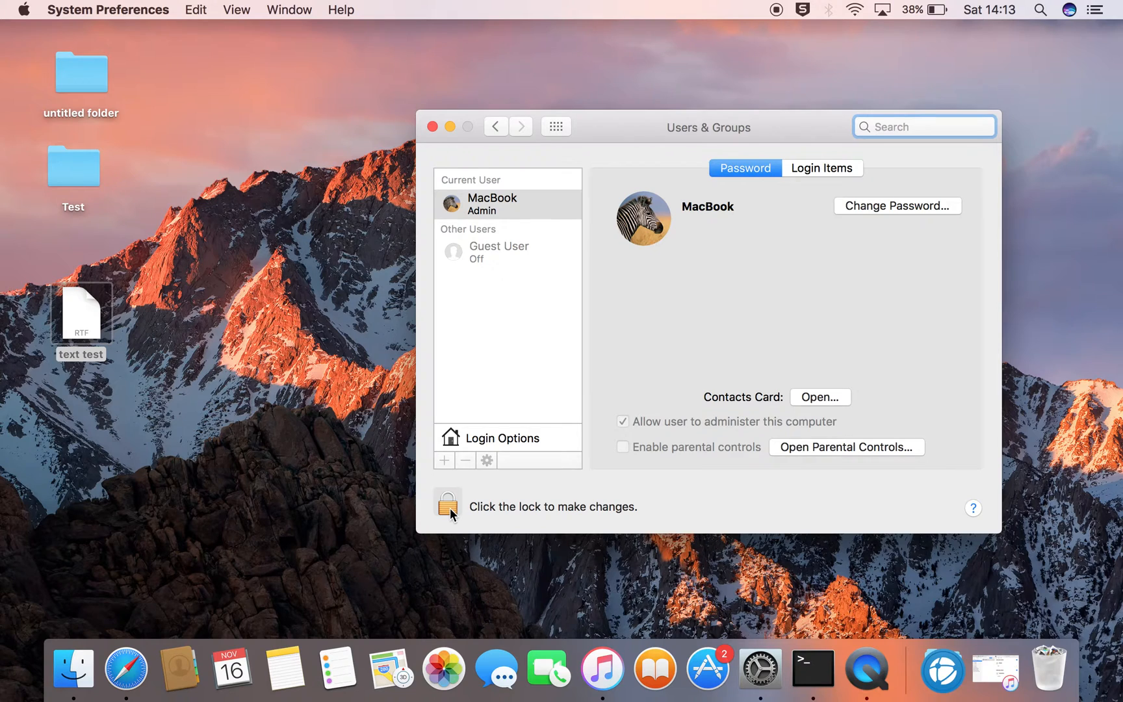
Unlock Users & Groups by authenticating with the admin password
click(923, 126)
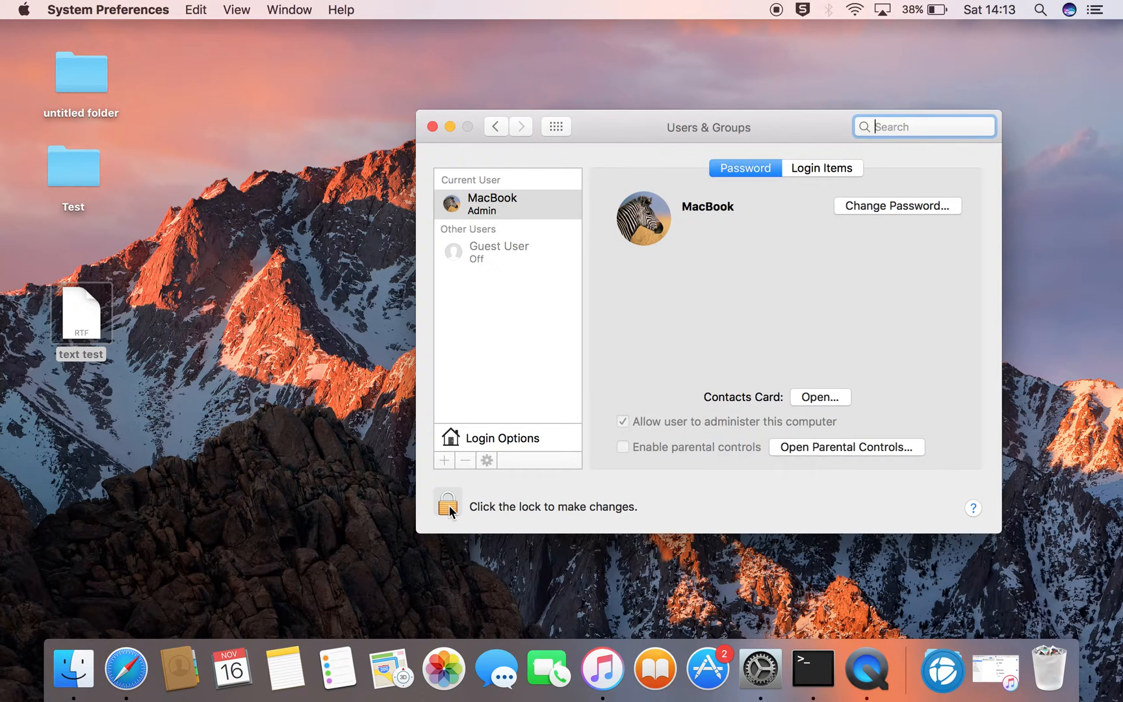
click(448, 506)
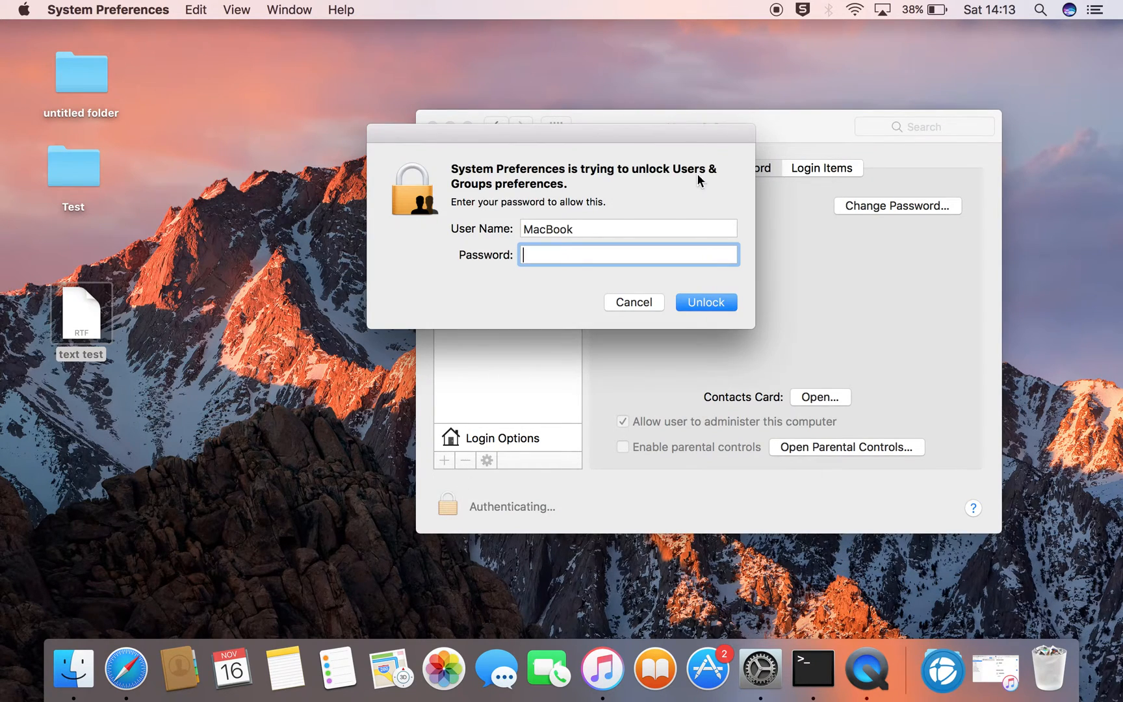
mouse_move(645, 256)
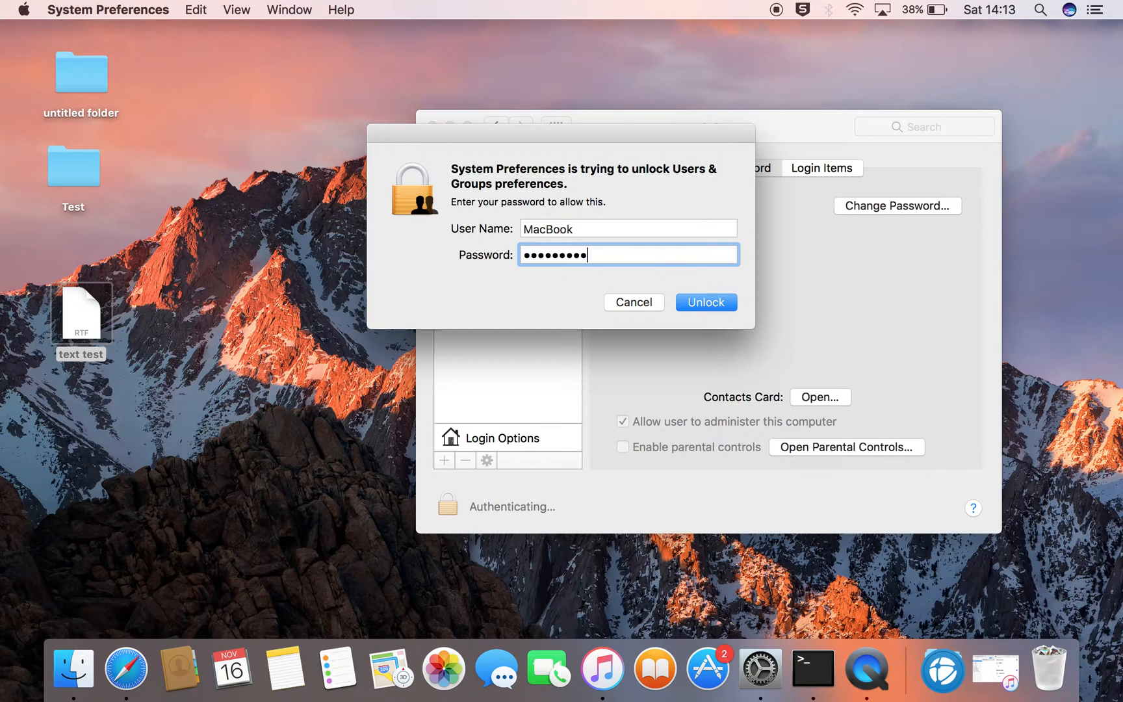
click(704, 301)
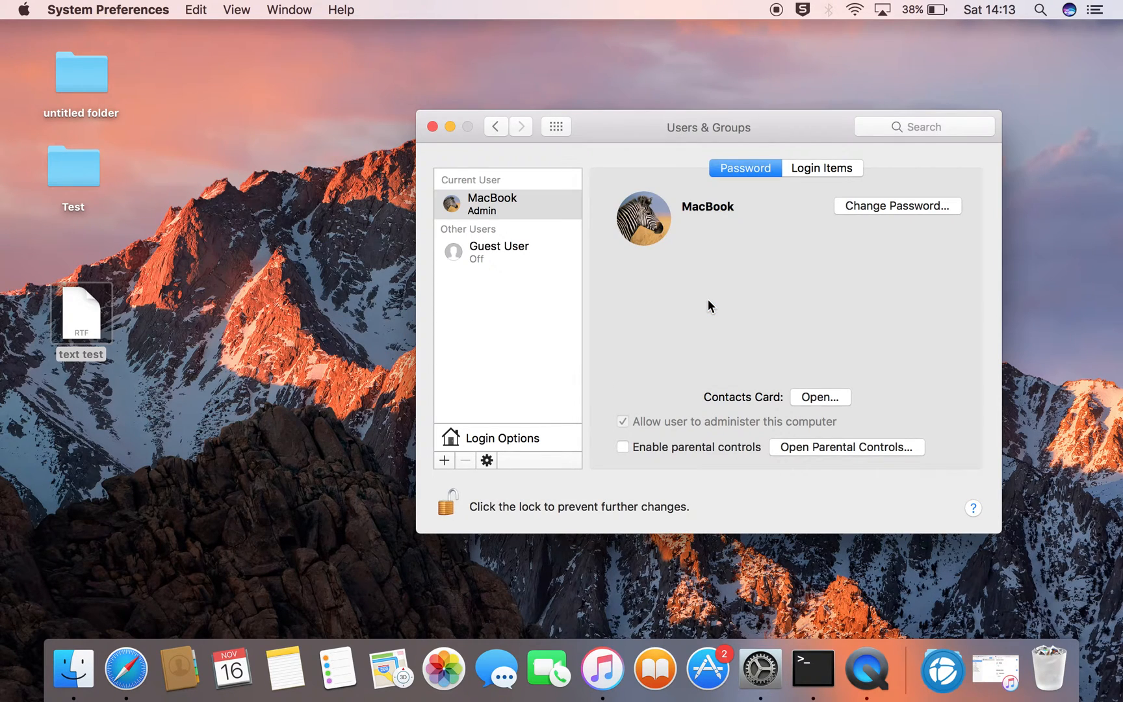
mouse_move(539, 257)
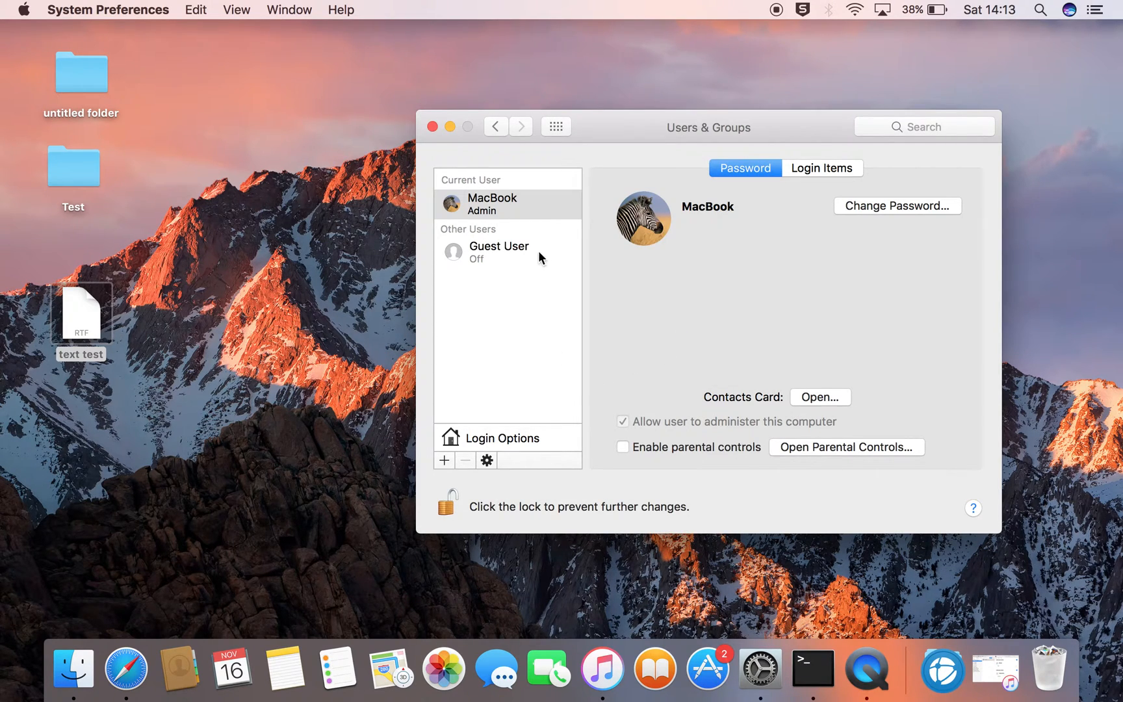
mouse_move(541, 209)
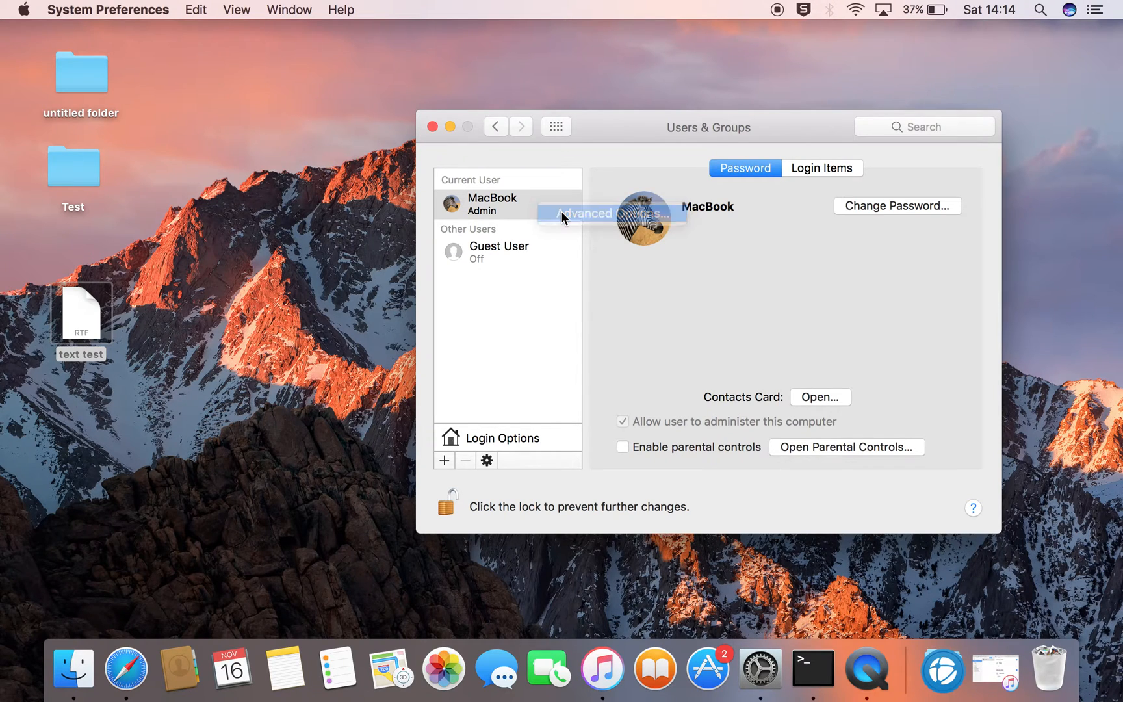
In Advanced Options, set the MacBook account's full name to Spiderman and confirm
click(582, 213)
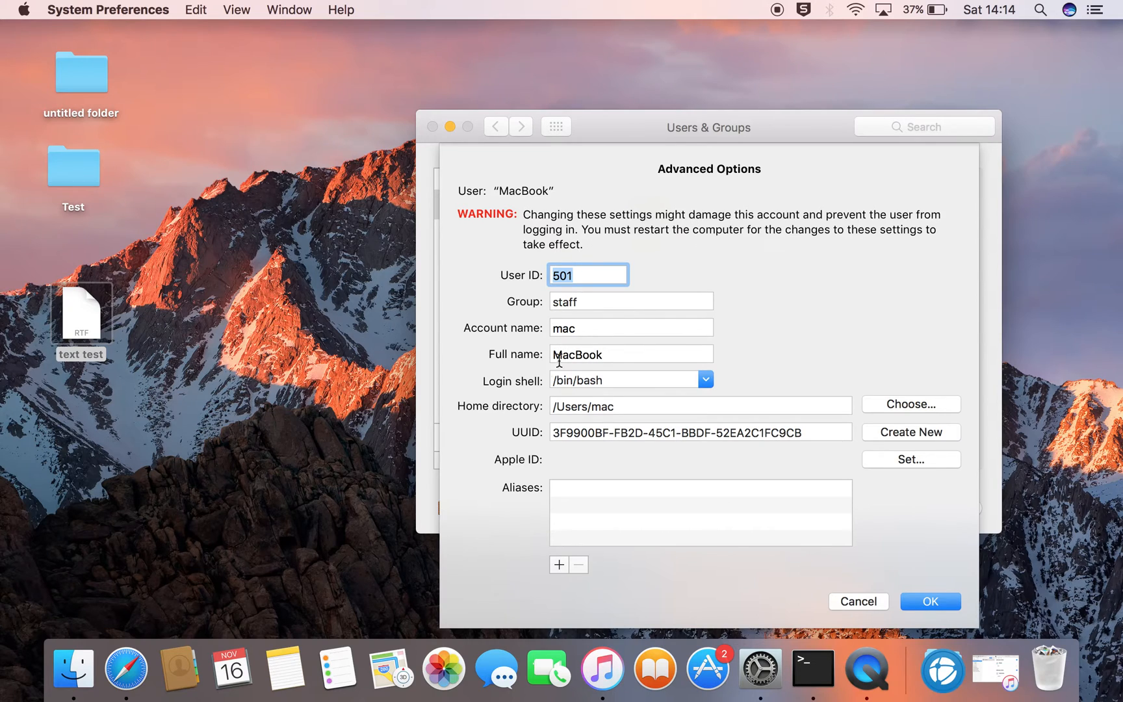
mouse_move(571, 353)
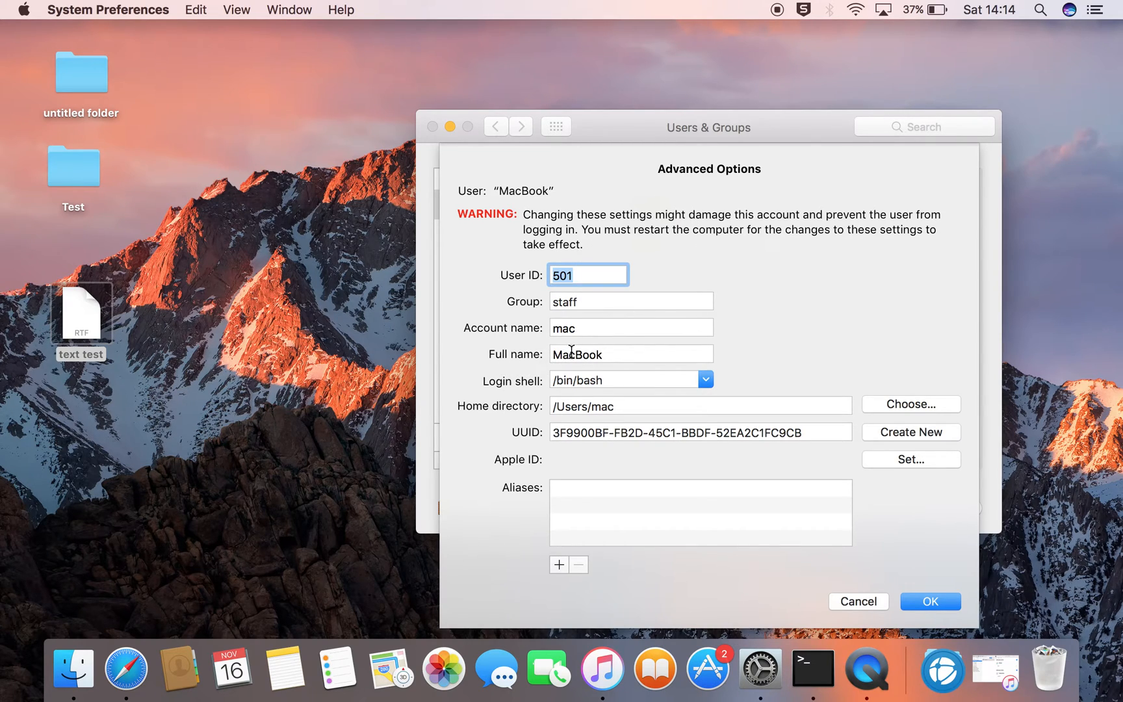
click(631, 354)
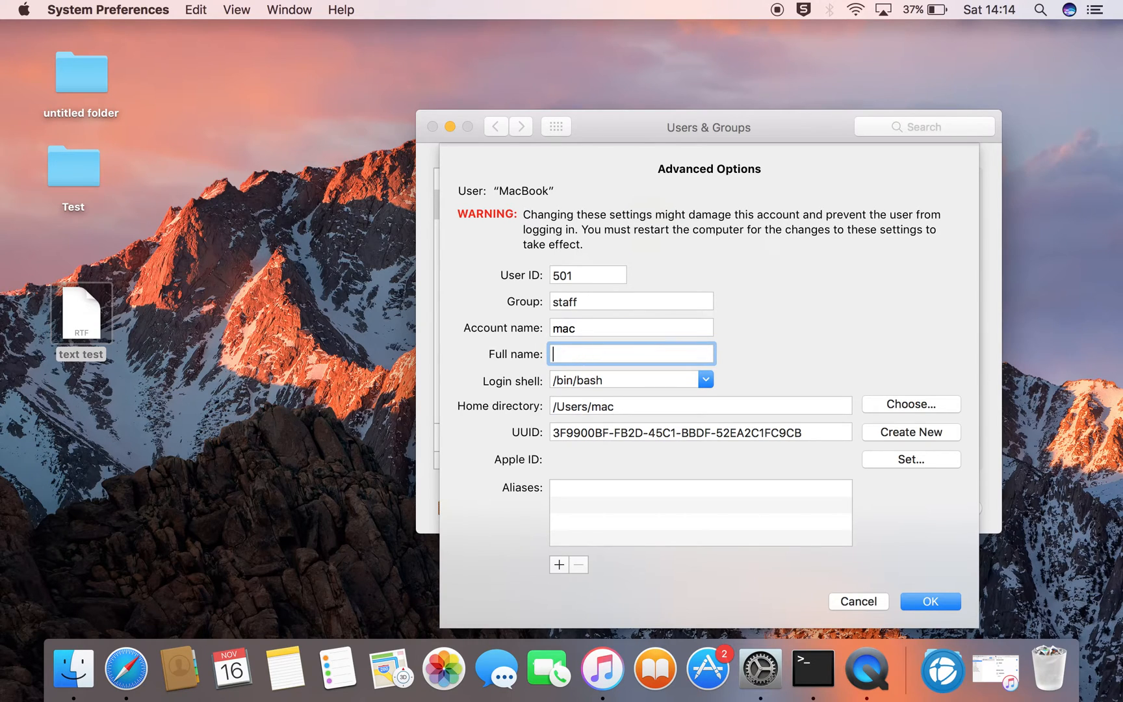
text(Sp)
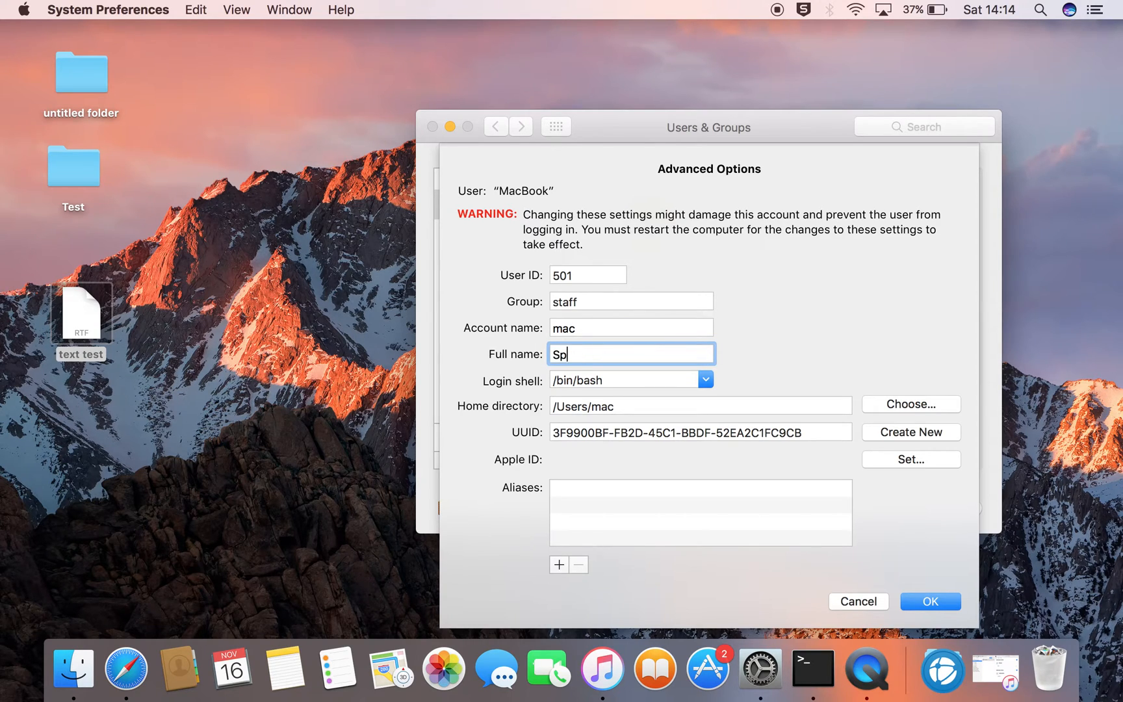
text(iderman)
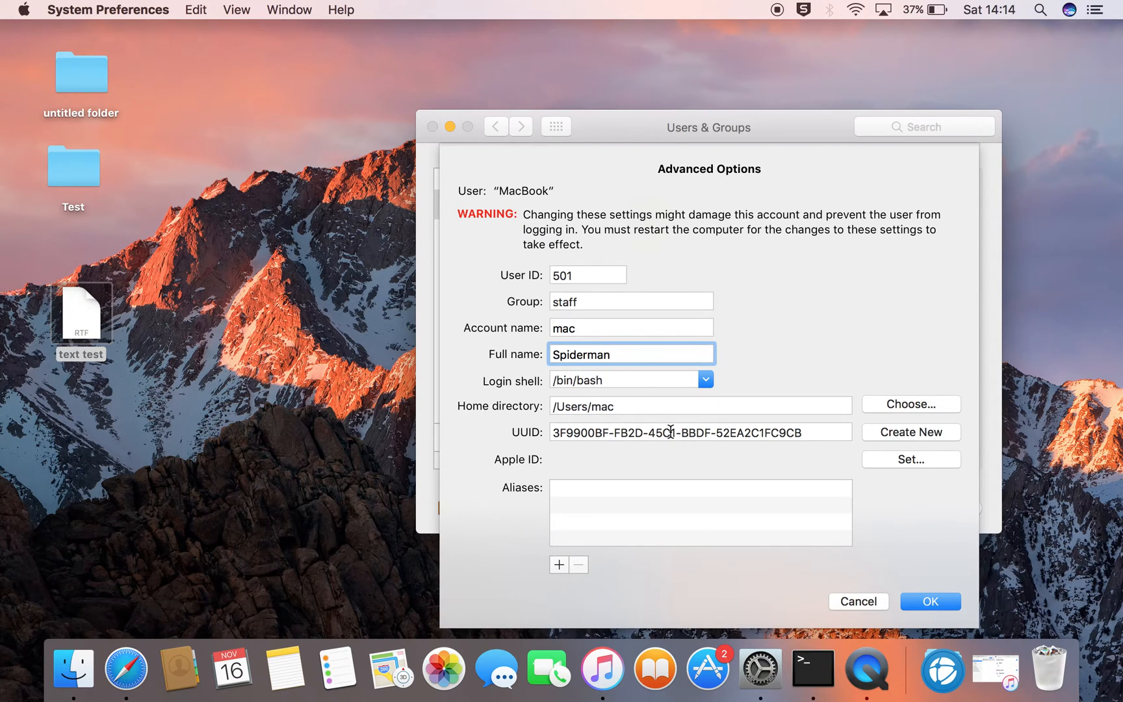
mouse_move(900, 586)
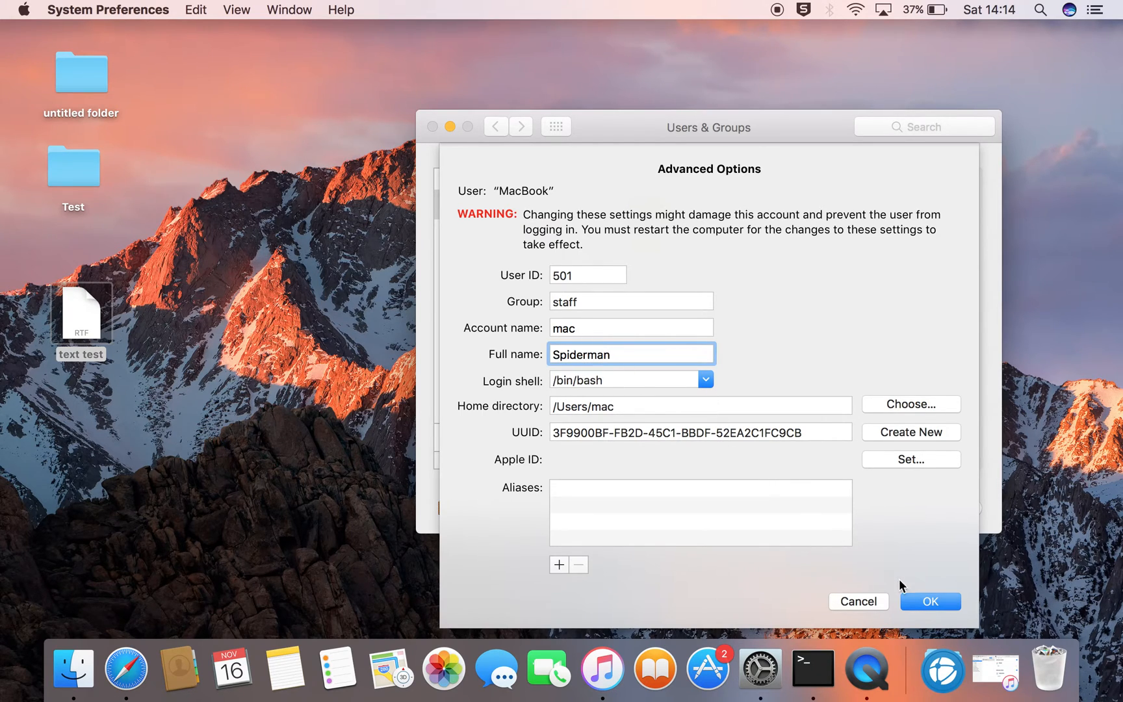
click(929, 600)
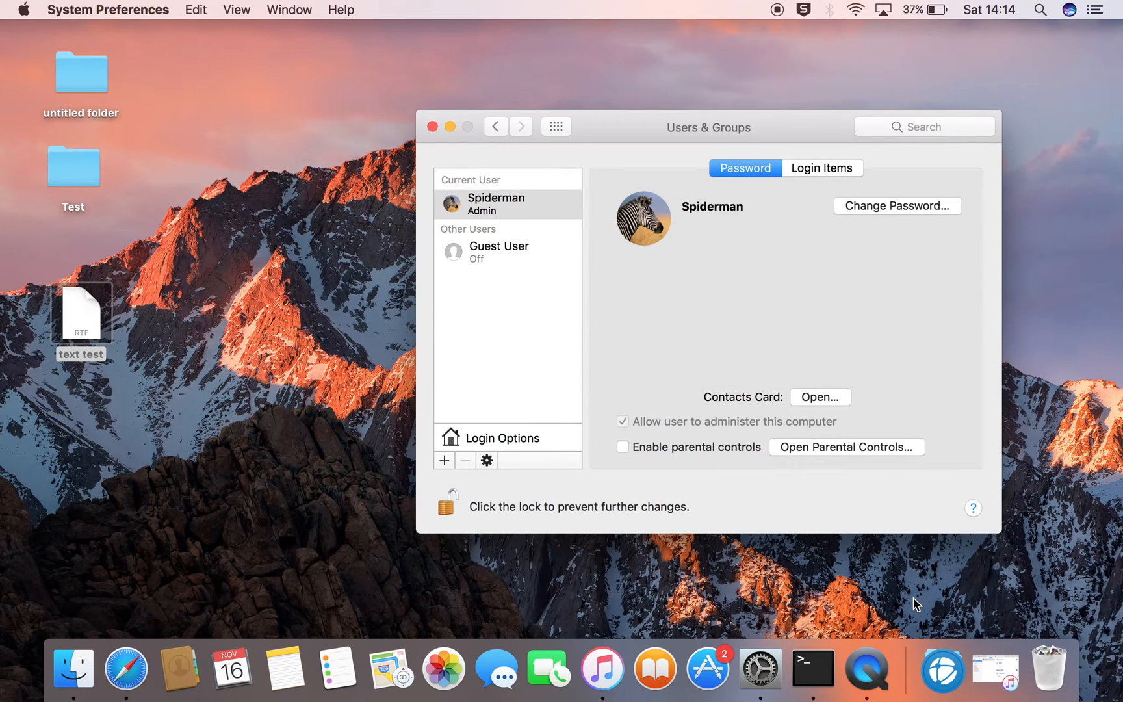
mouse_move(446, 502)
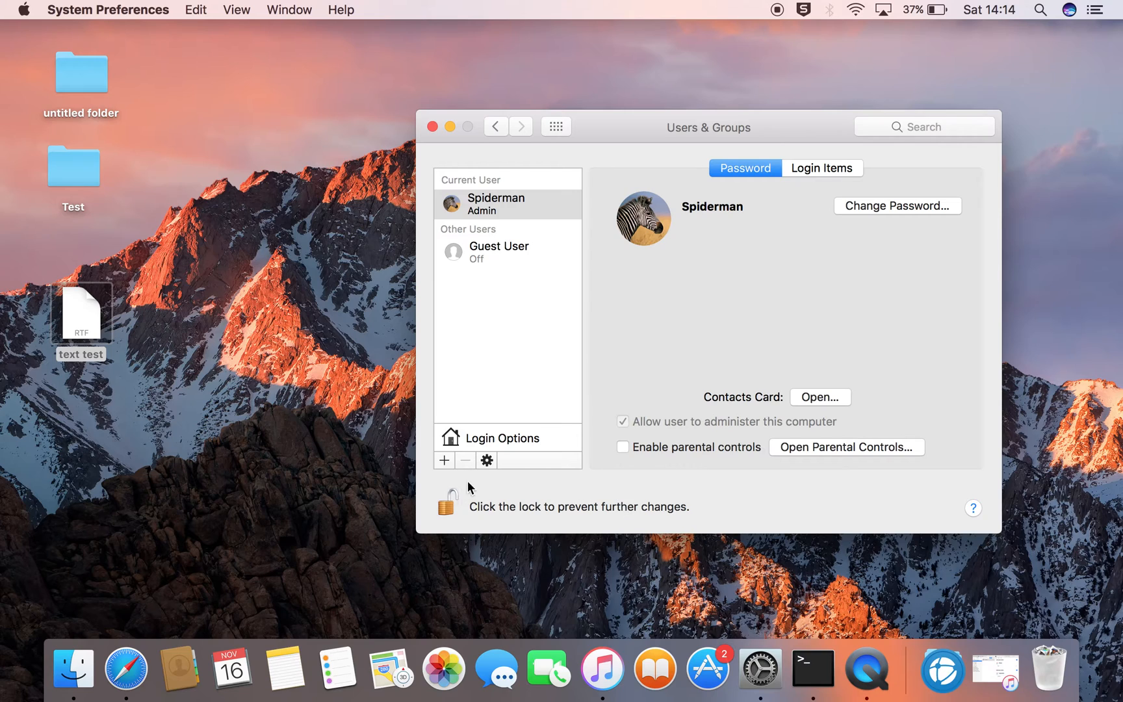
Re-lock the Users & Groups pane with the padlock, keeping the Spiderman rename
click(445, 500)
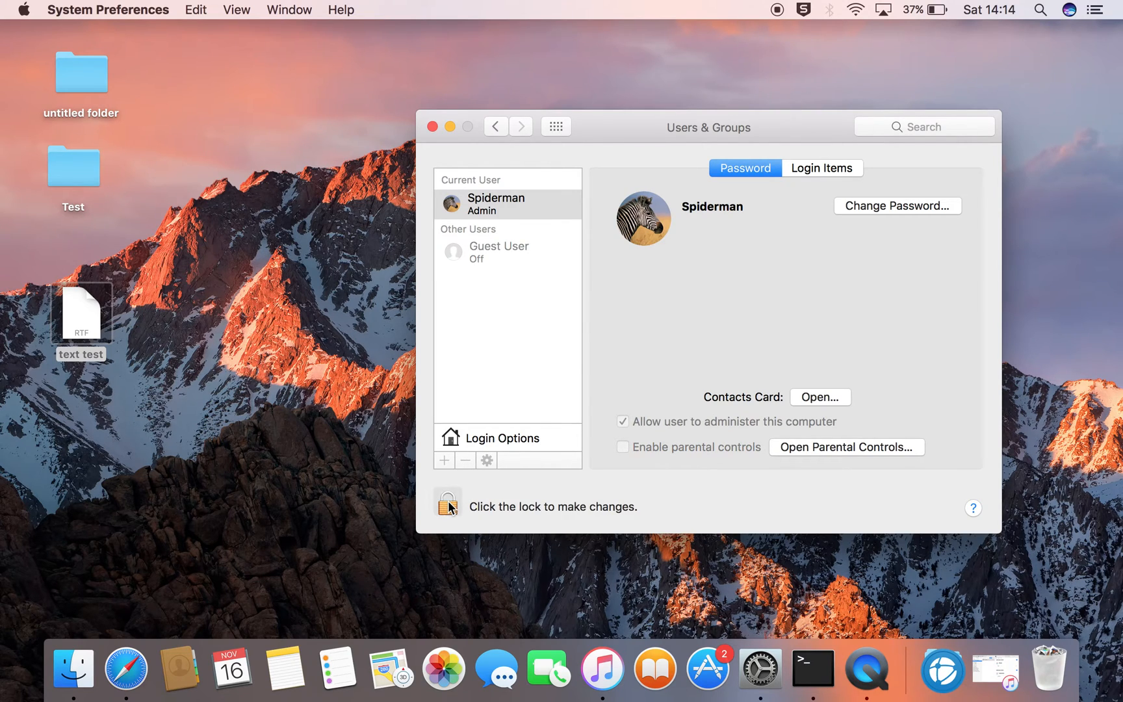
mouse_move(714, 216)
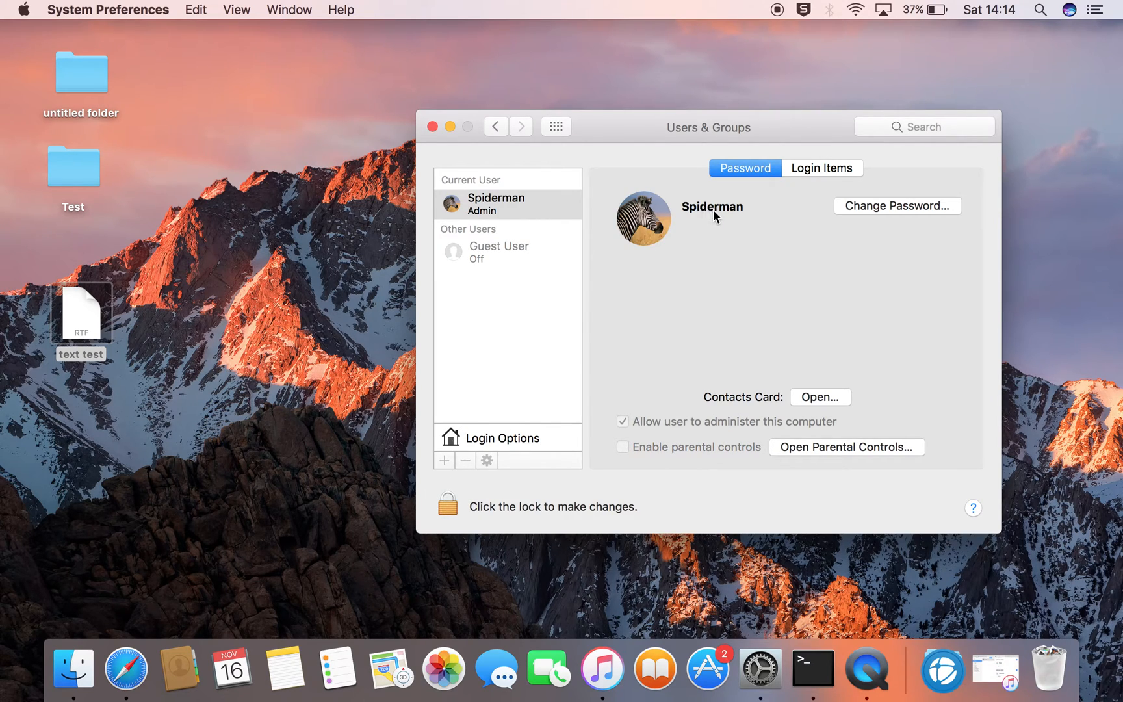
mouse_move(509, 202)
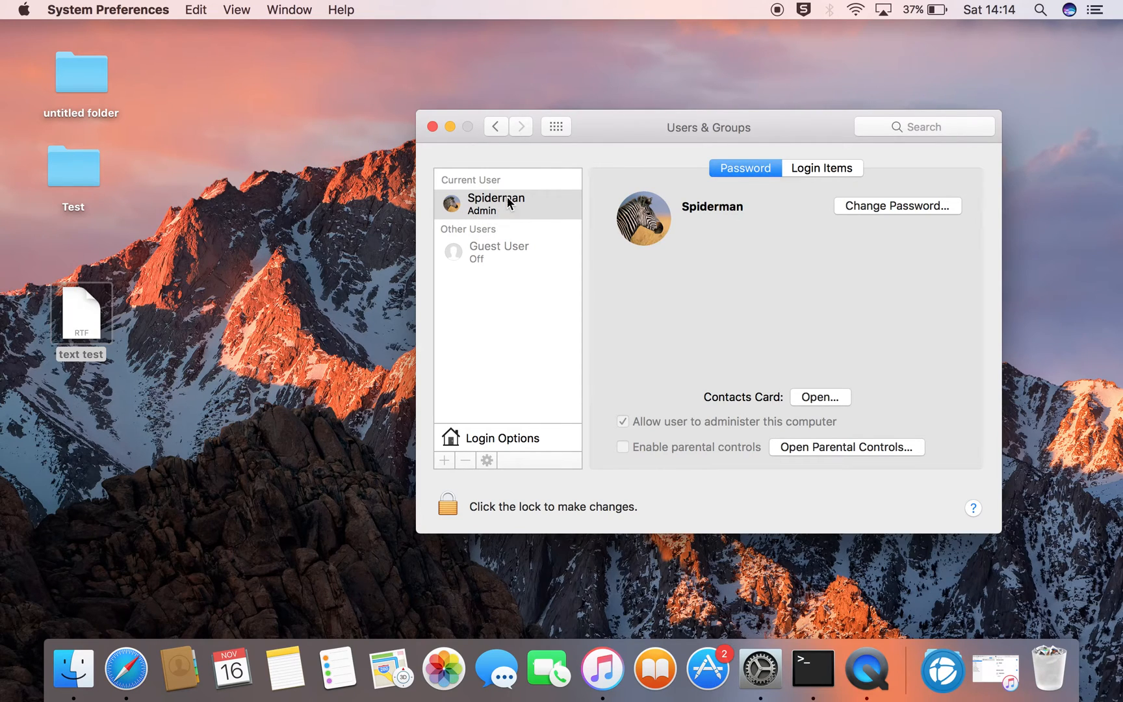
mouse_move(565, 192)
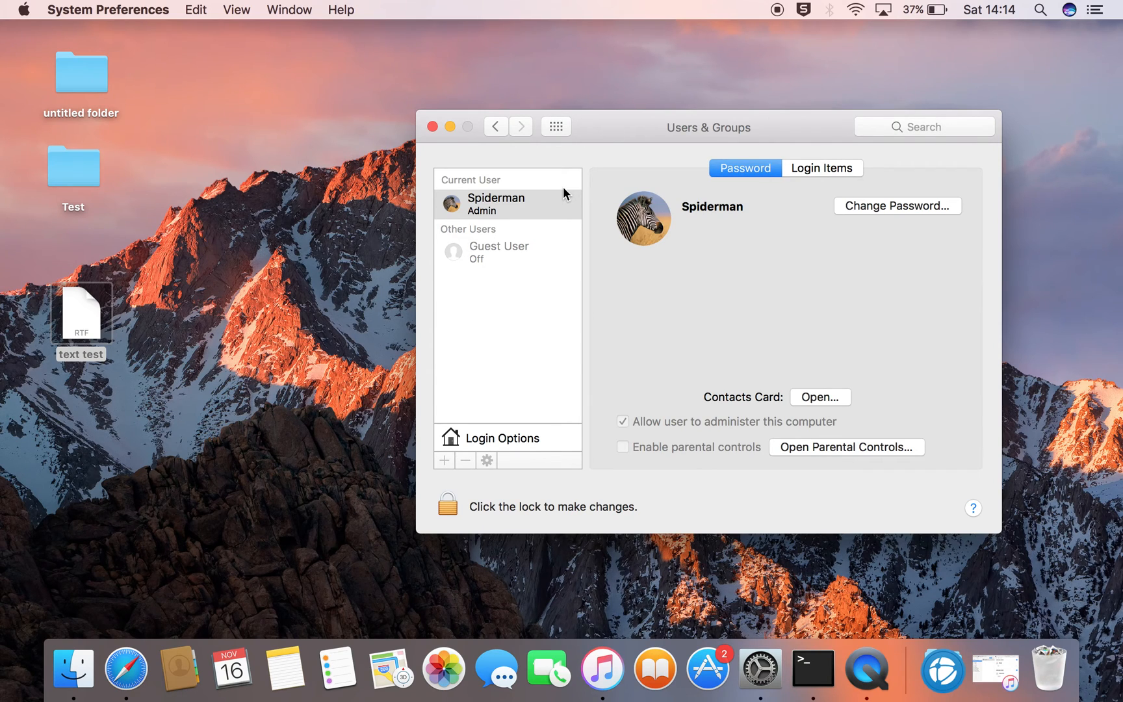
mouse_move(784, 5)
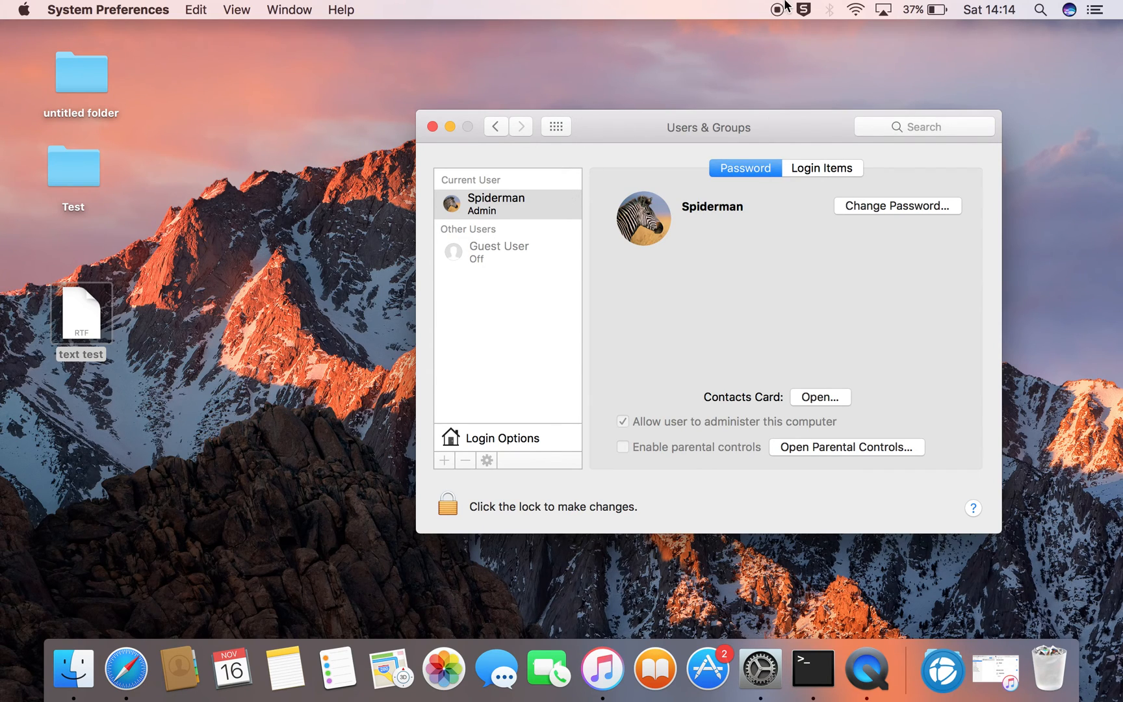